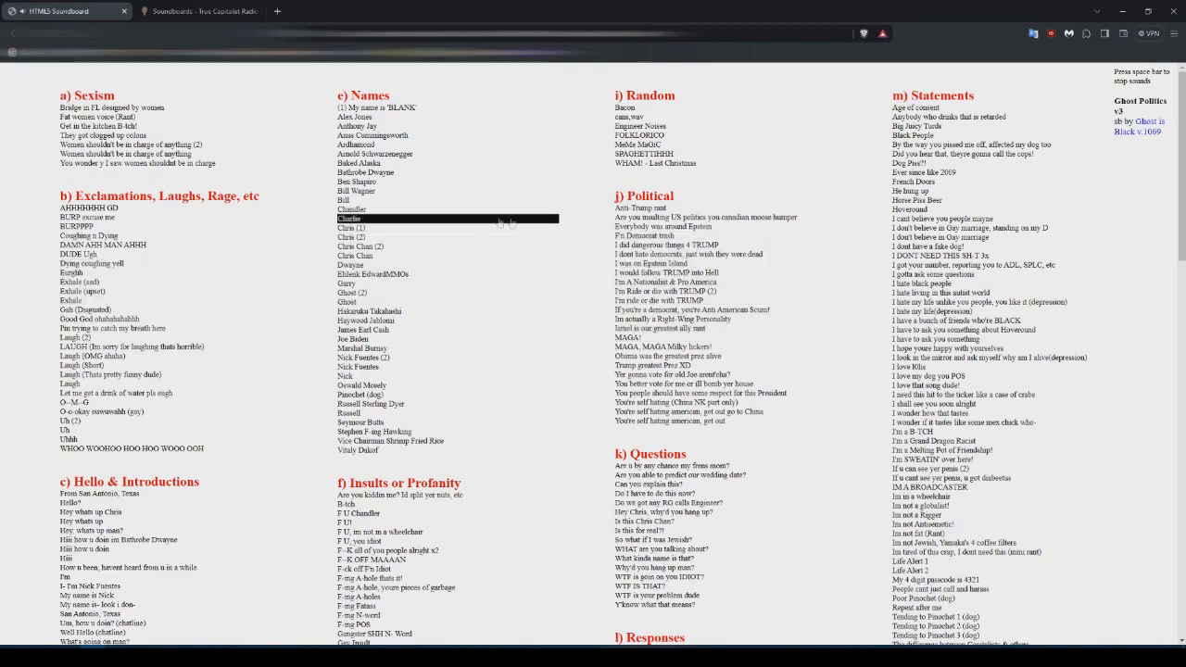
# Step: Switch to the 'Soundboards - True Capitalist Radio' wiki tab and scroll into the article
pyautogui.scroll(-3)
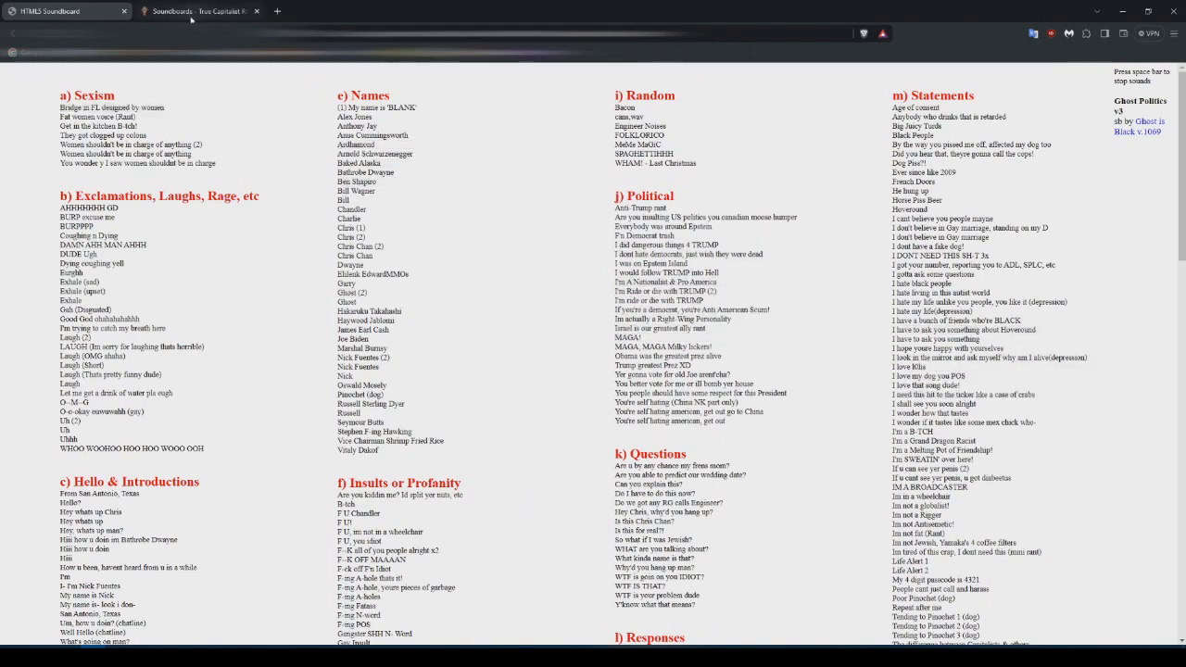
pyautogui.click(195, 12)
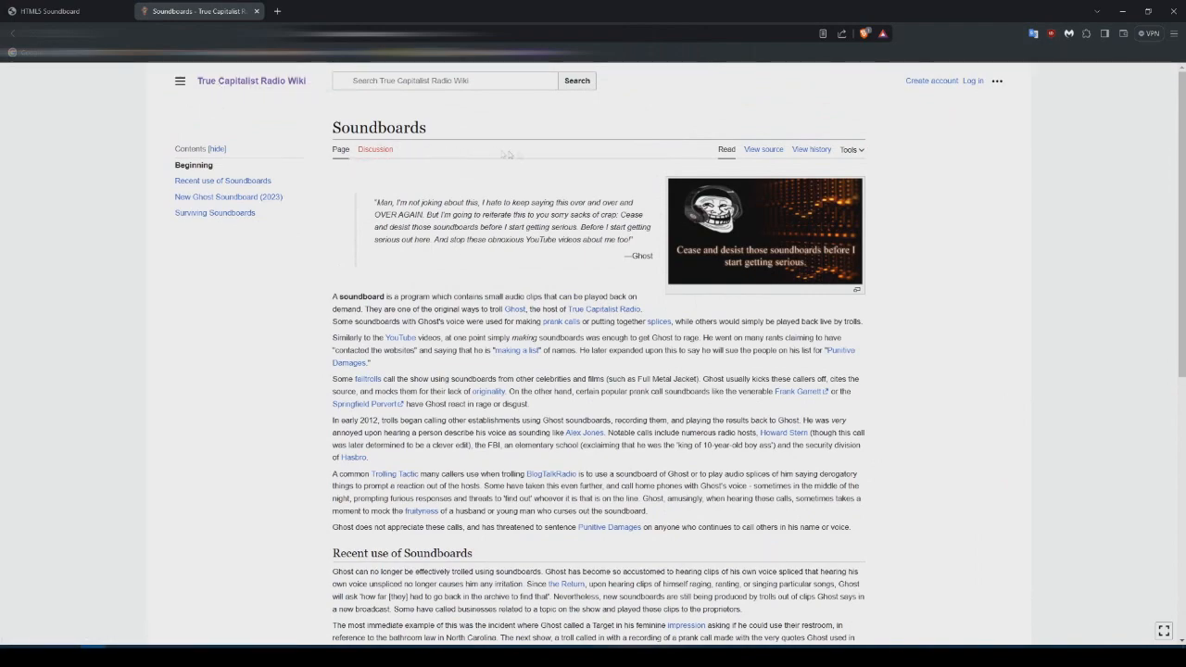
pyautogui.scroll(-3)
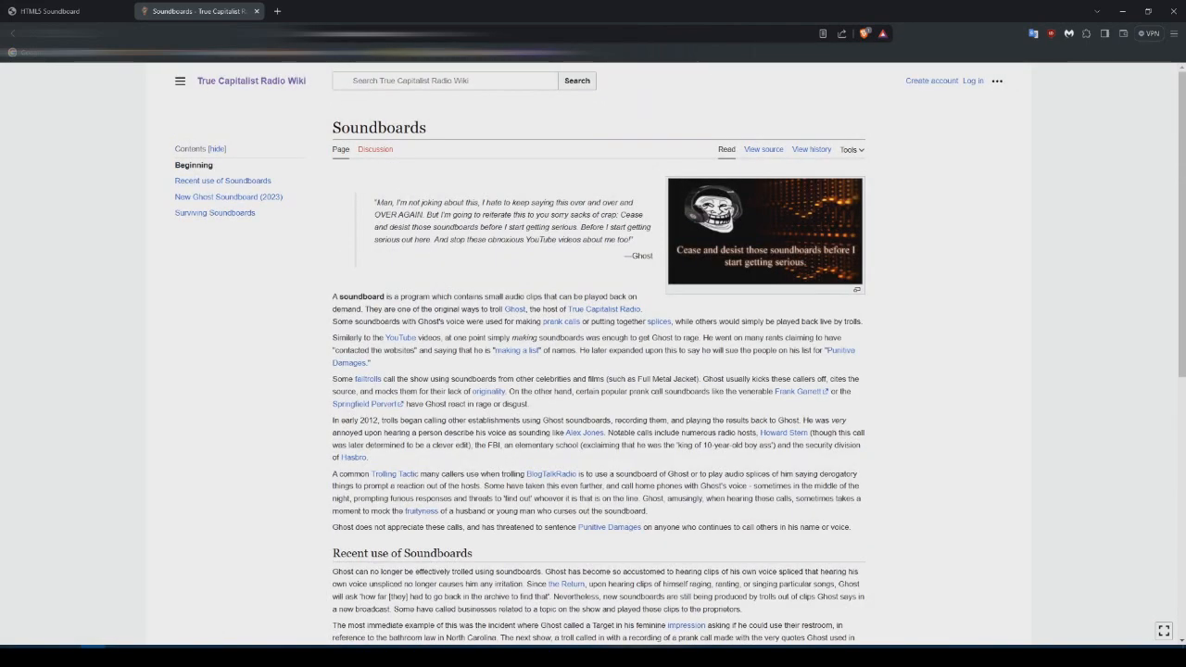
pyautogui.moveTo(374, 149)
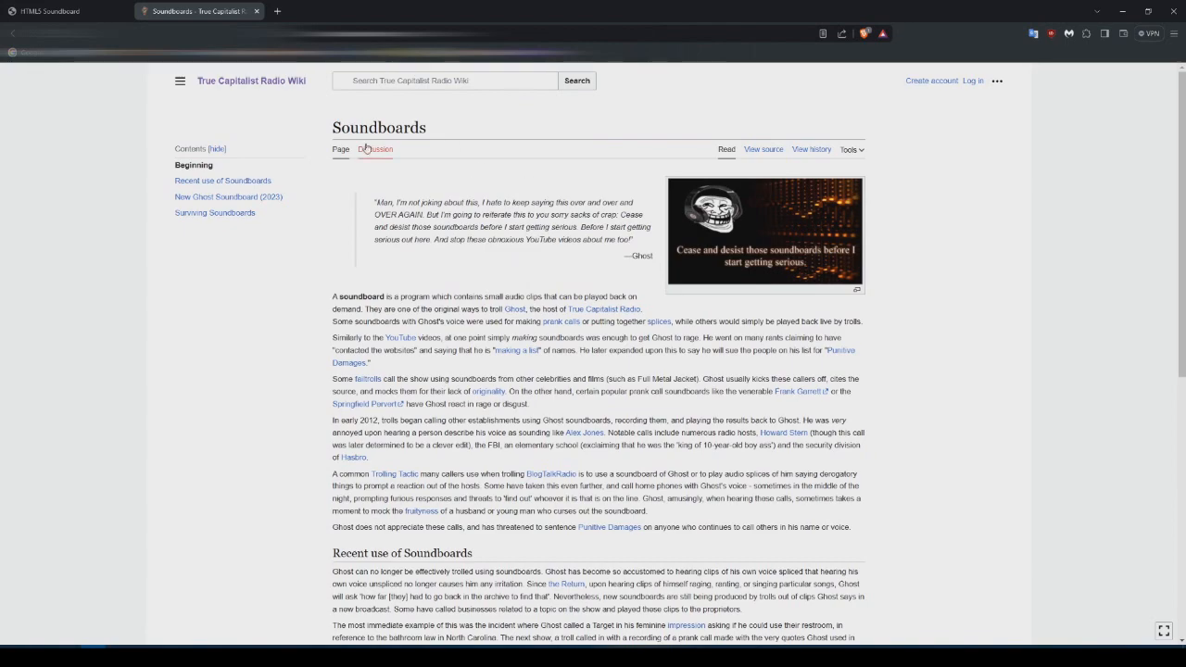
# Step: Scroll the Soundboards article down to the Surviving Soundboards links
pyautogui.scroll(-3)
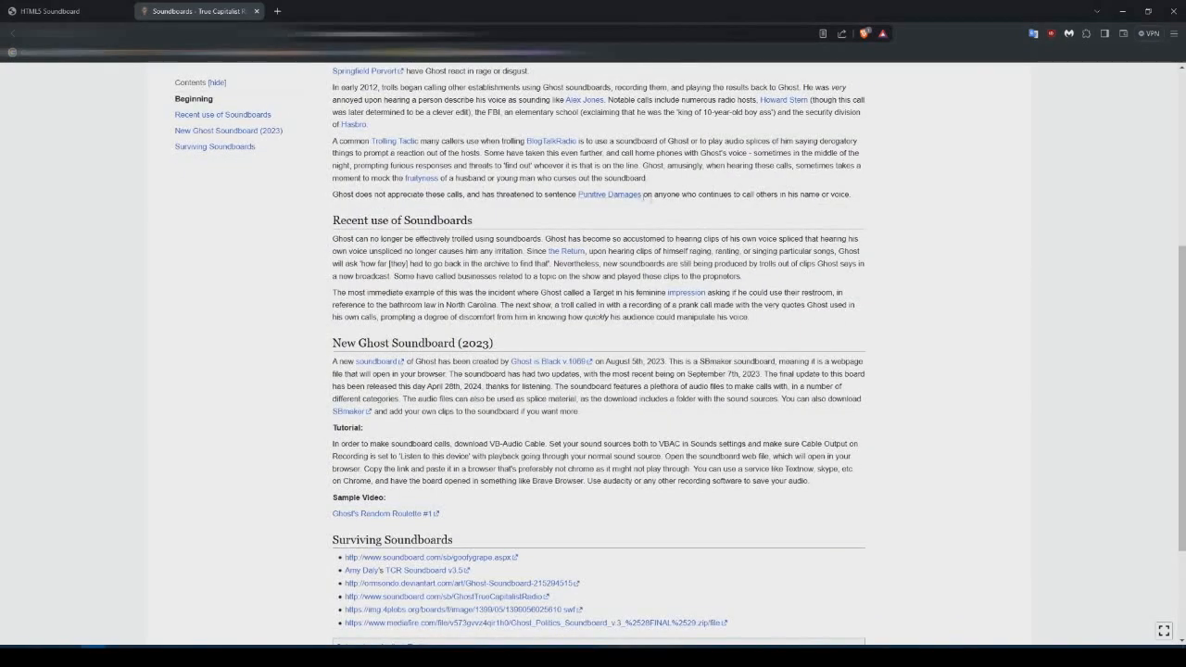
pyautogui.scroll(-3)
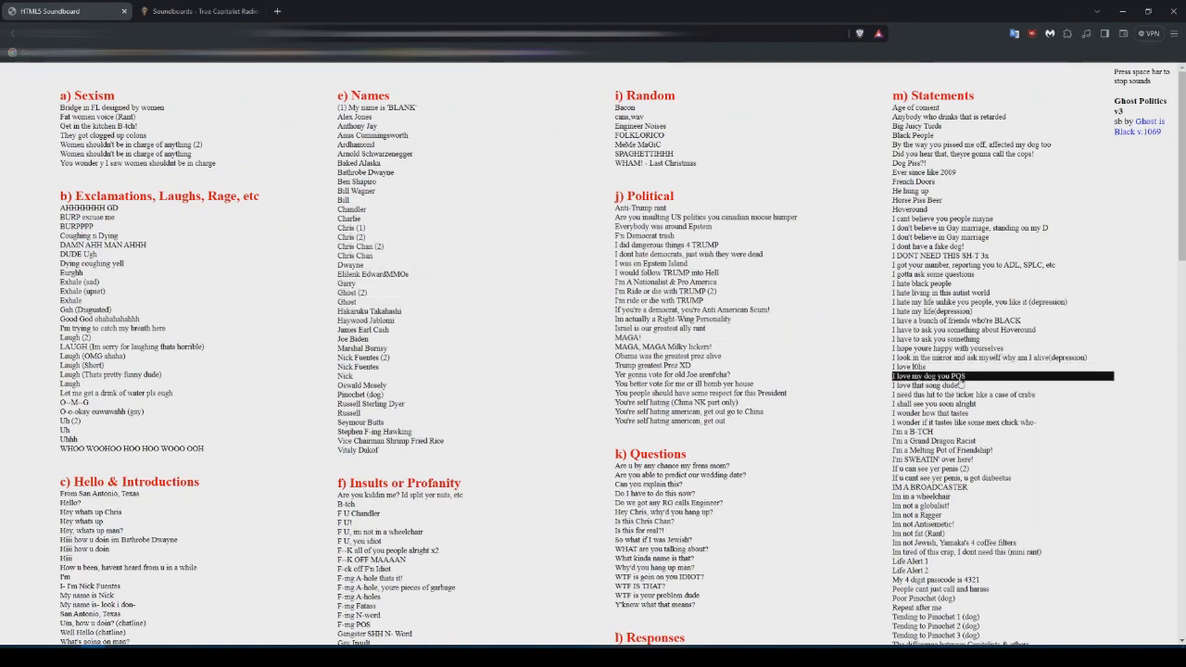
# Step: Play the 'O-o-okay euwuwahh (gay)' clip in the Exclamations, Laughs, Rage section
pyautogui.scroll(-3)
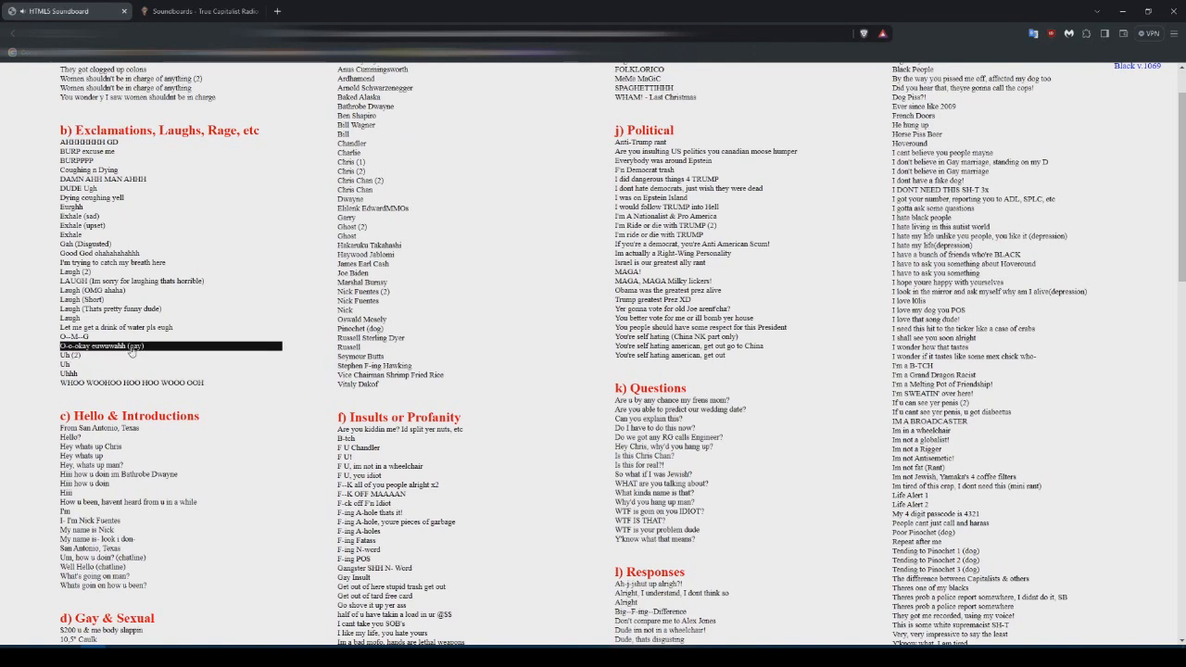
pyautogui.click(111, 308)
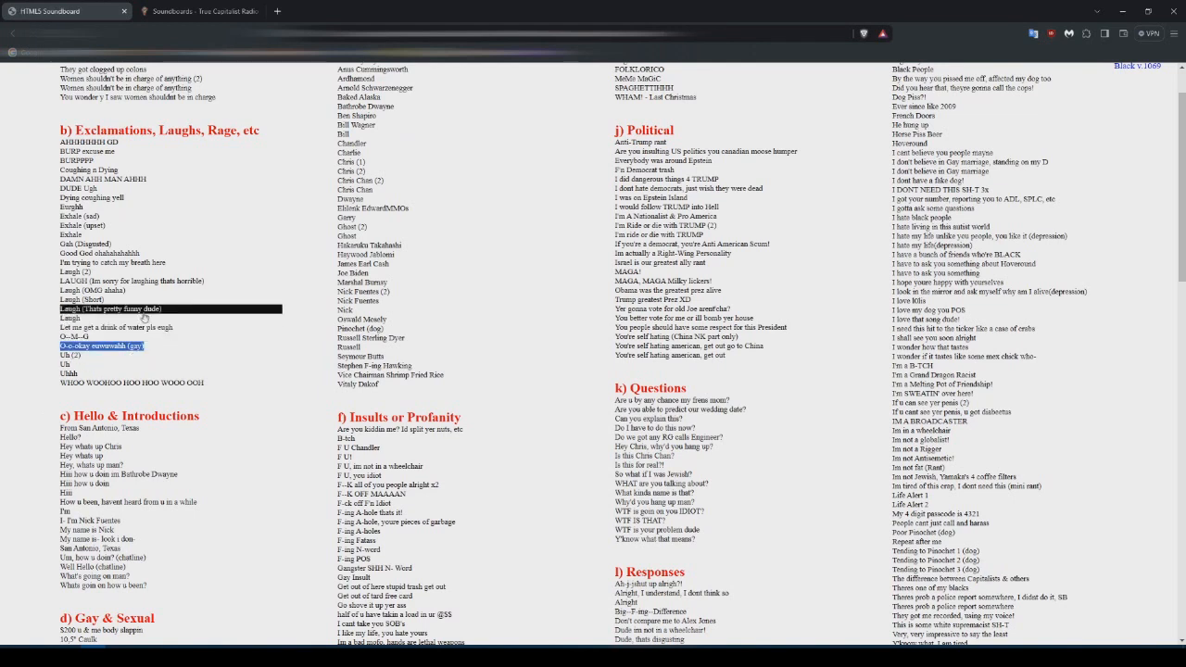